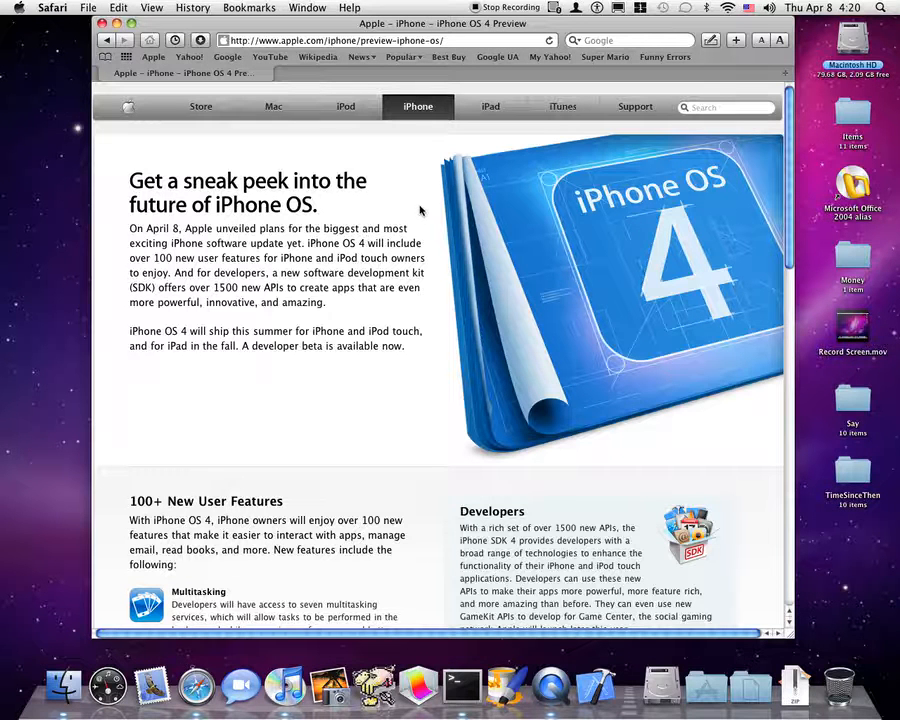
scroll(down, 3)
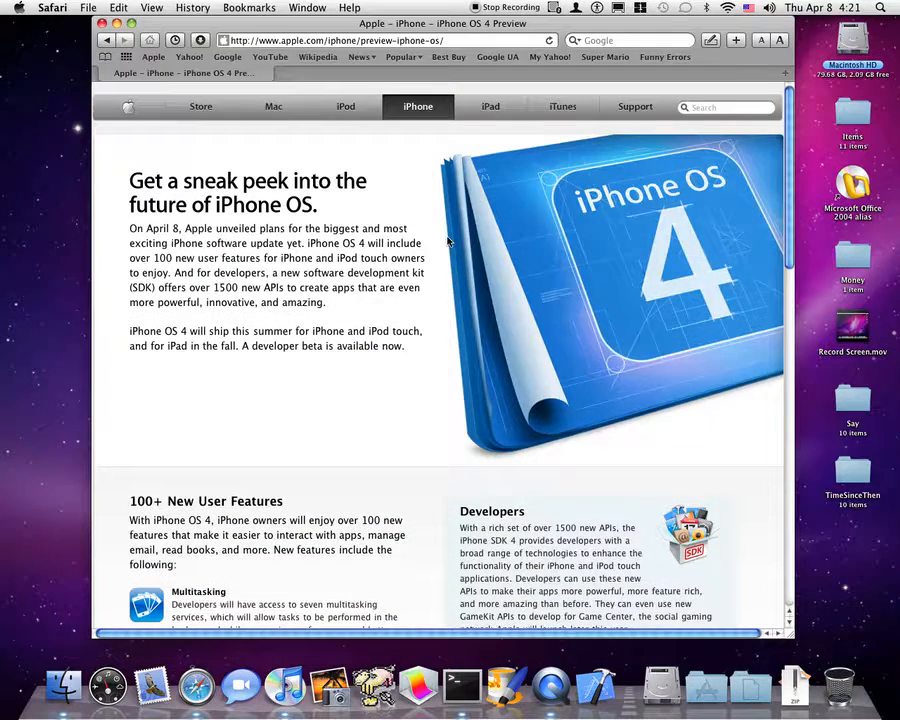
mouse_move(348, 393)
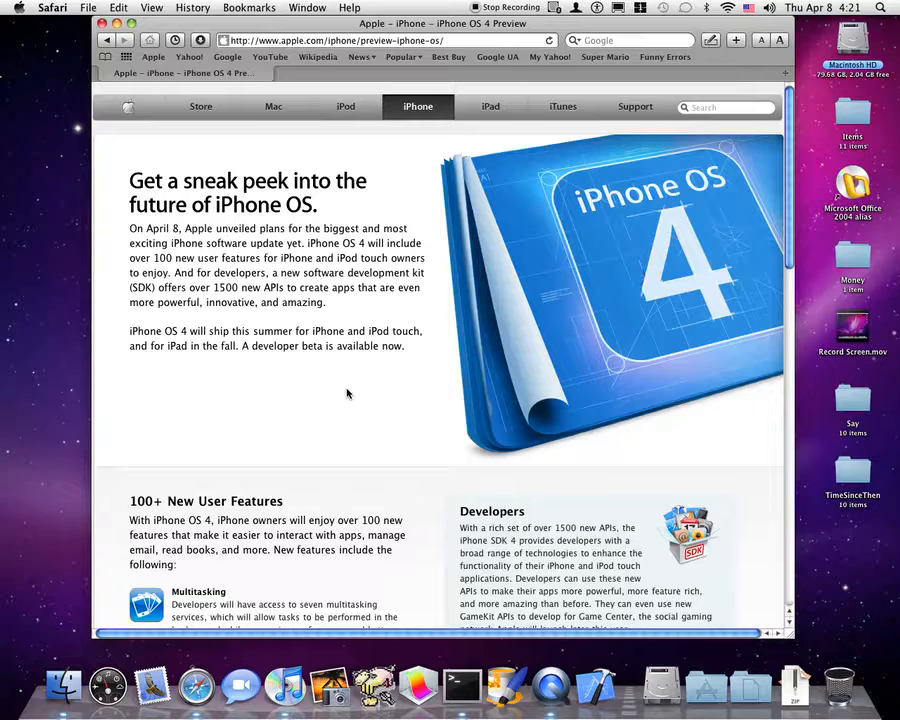
scroll(down, 3)
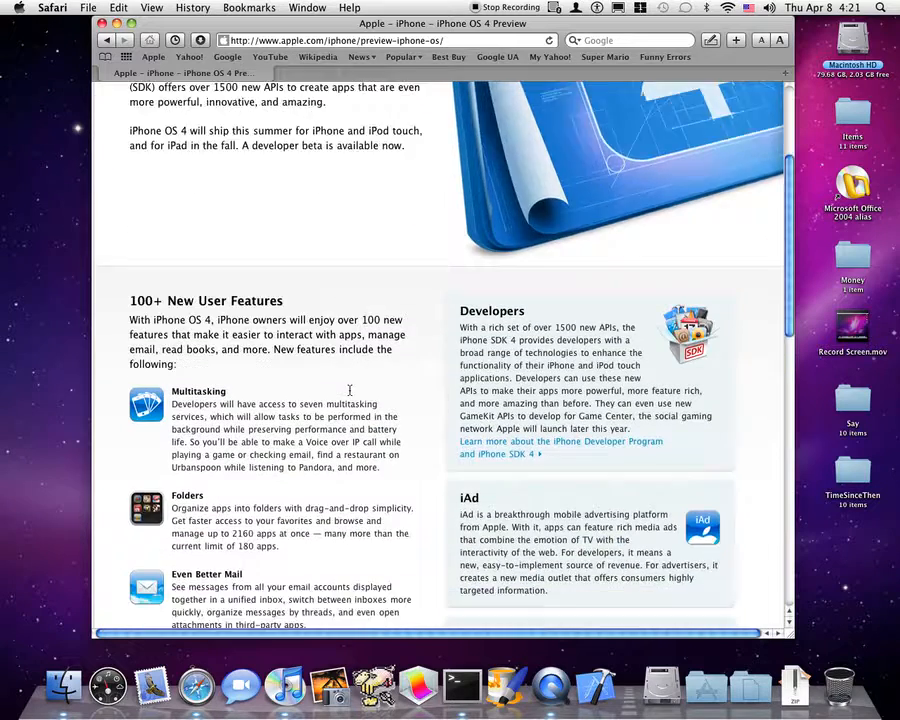
scroll(down, 3)
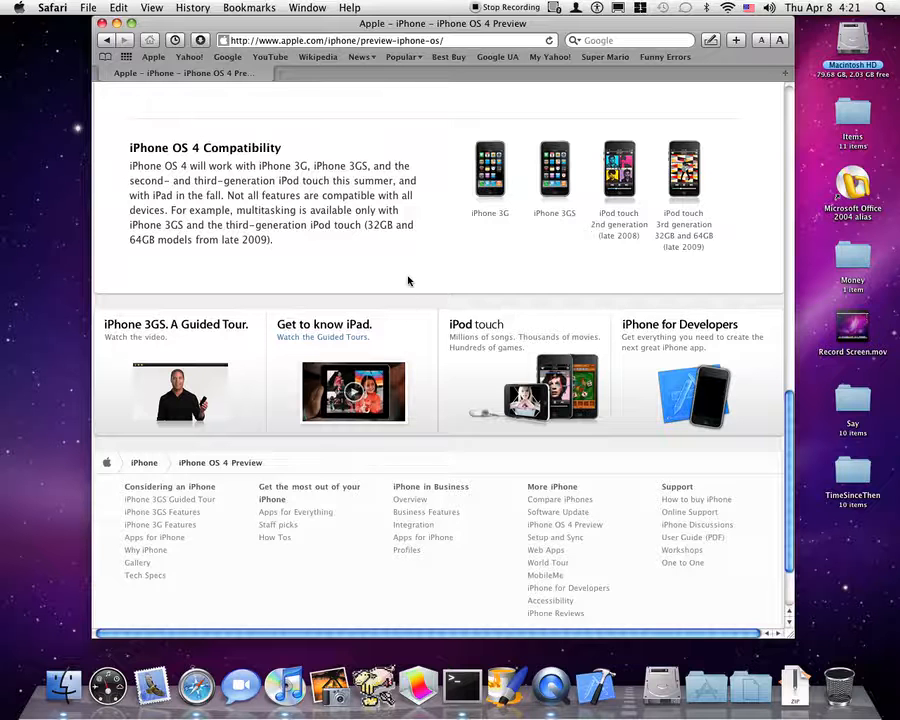
scroll(down, 3)
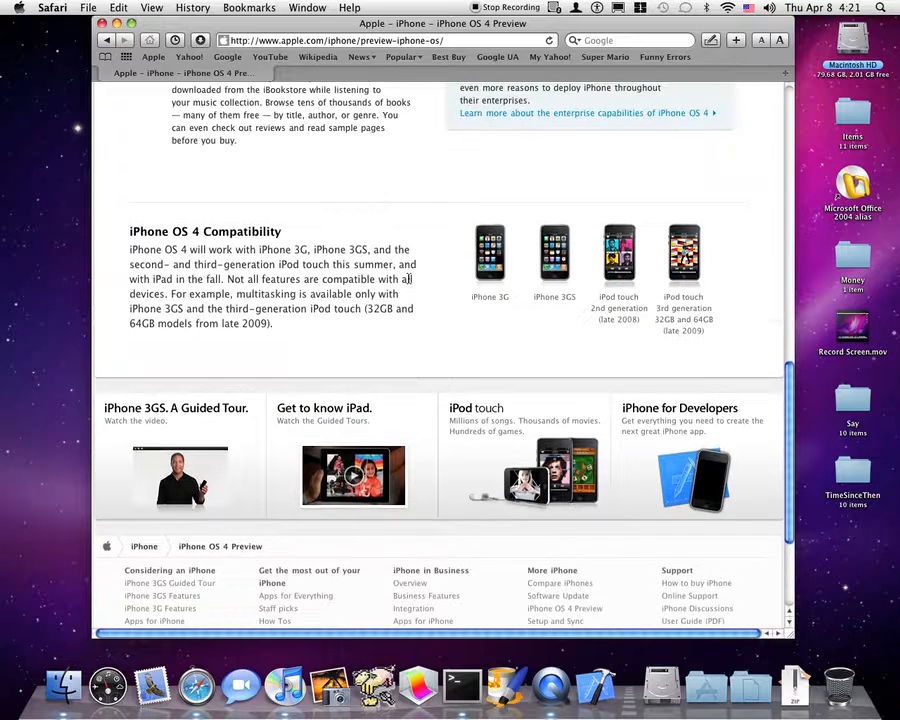
scroll(up, 3)
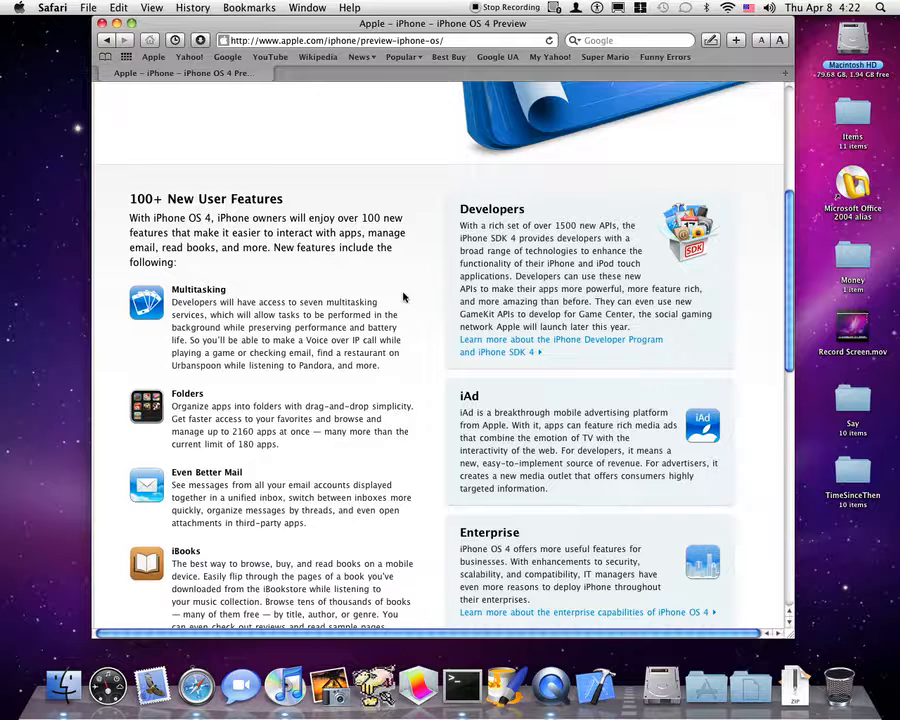
scroll(down, 3)
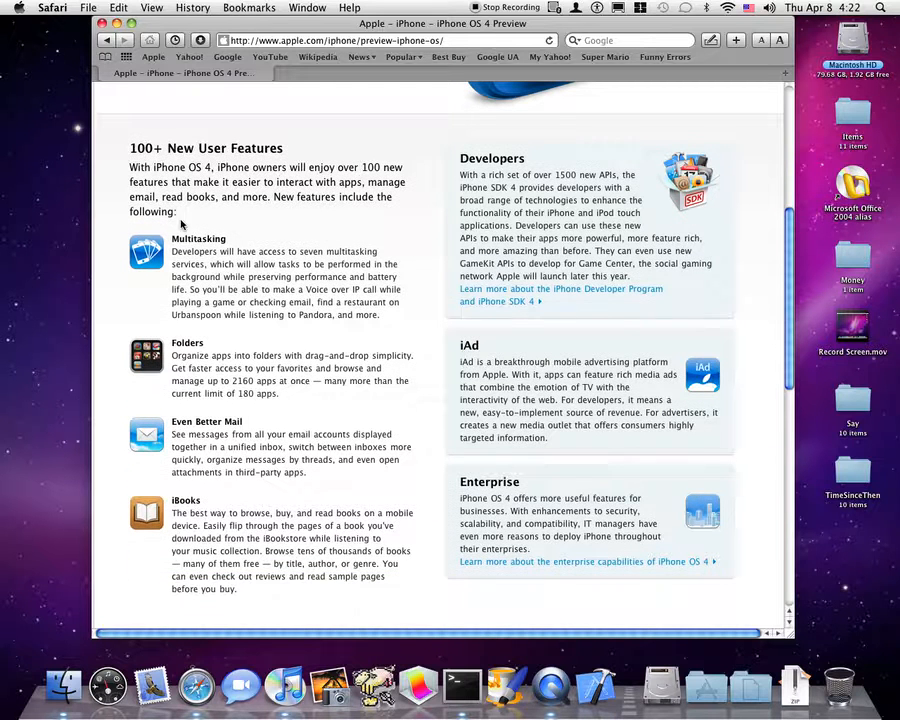
mouse_move(385, 243)
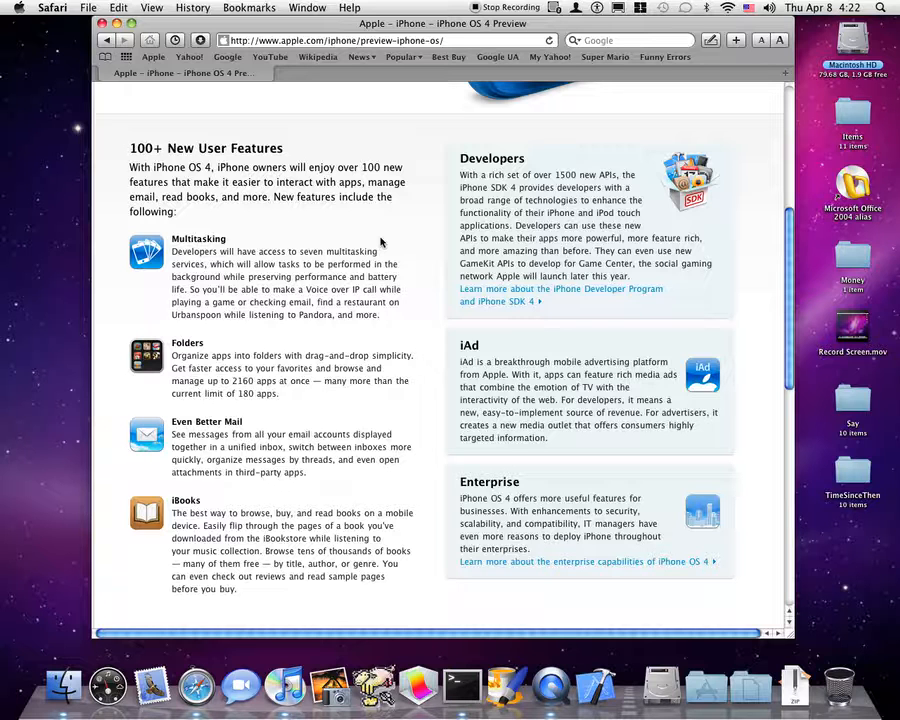
mouse_move(373, 240)
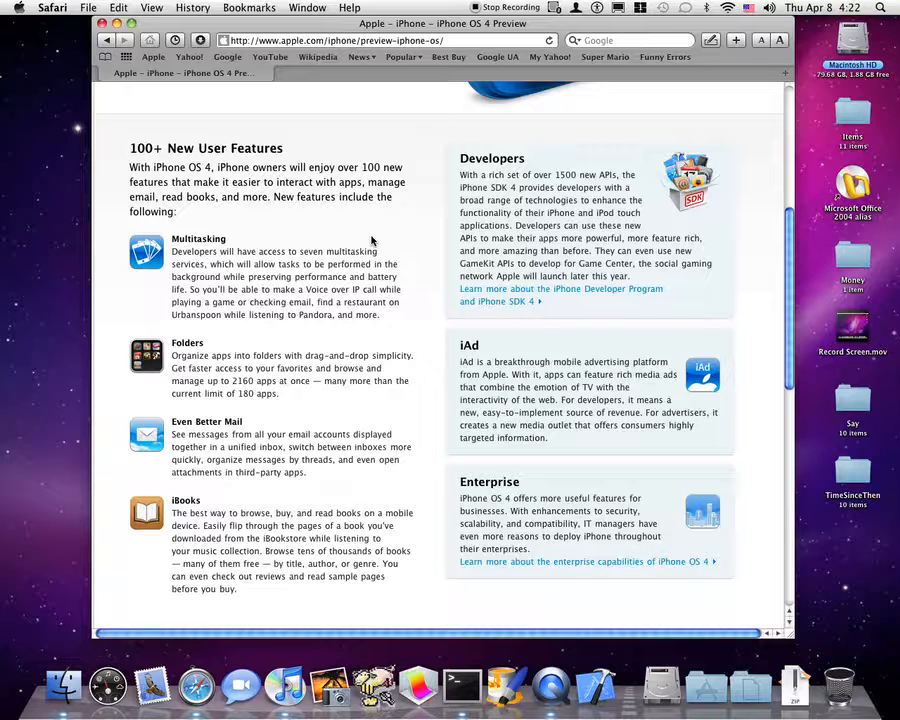
mouse_move(195, 312)
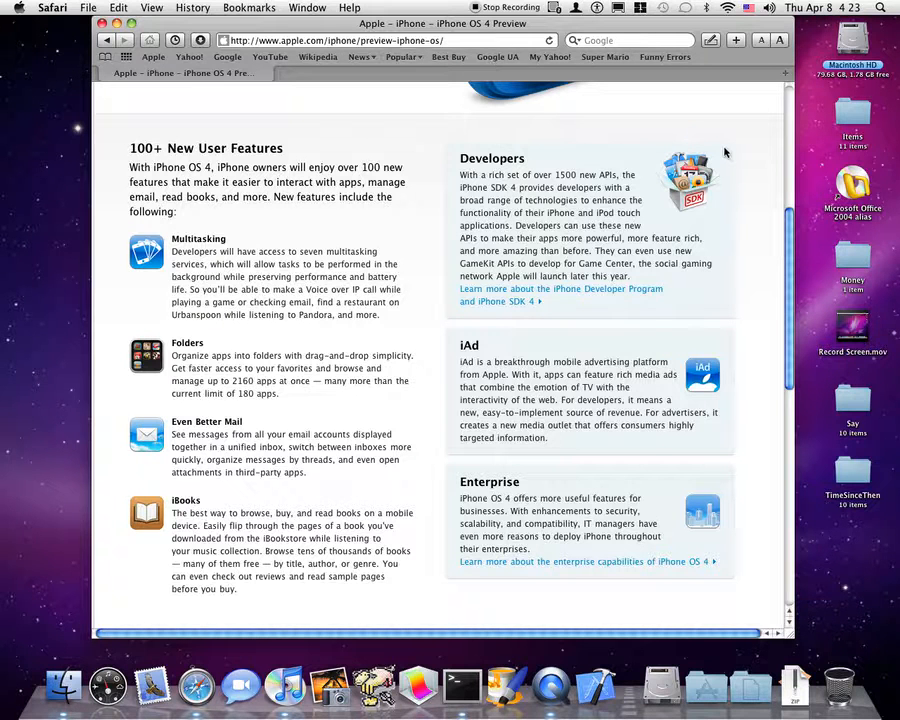
mouse_move(726, 288)
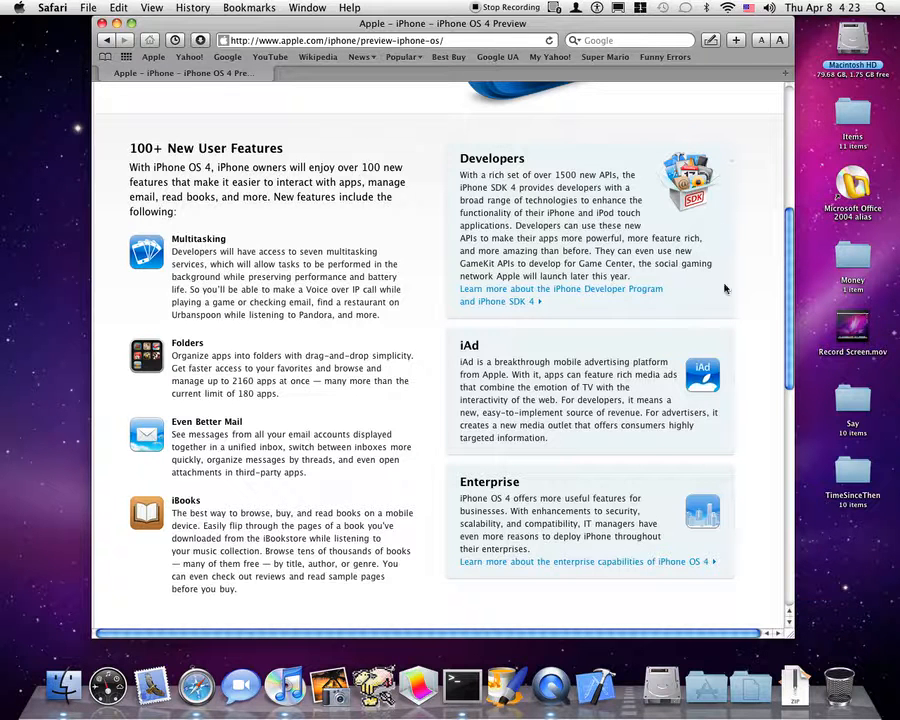
mouse_move(697, 378)
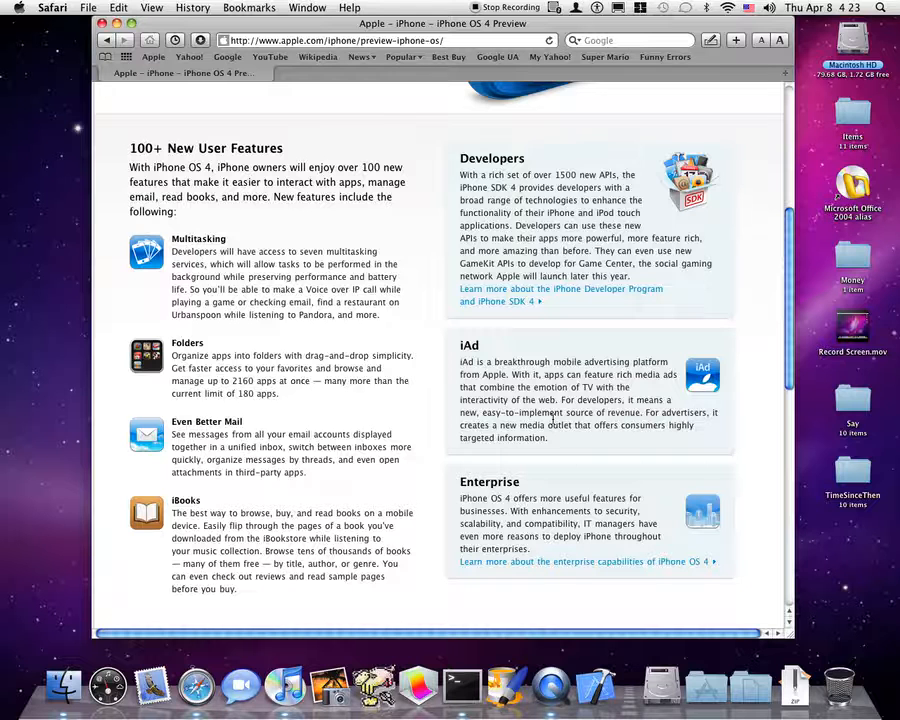
mouse_move(543, 485)
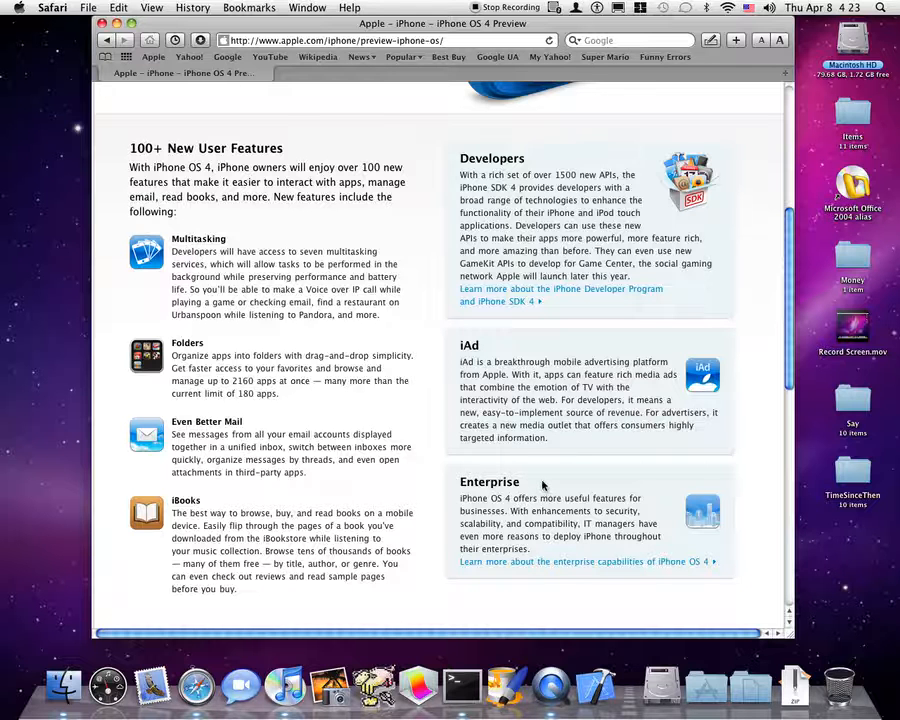
scroll(down, 3)
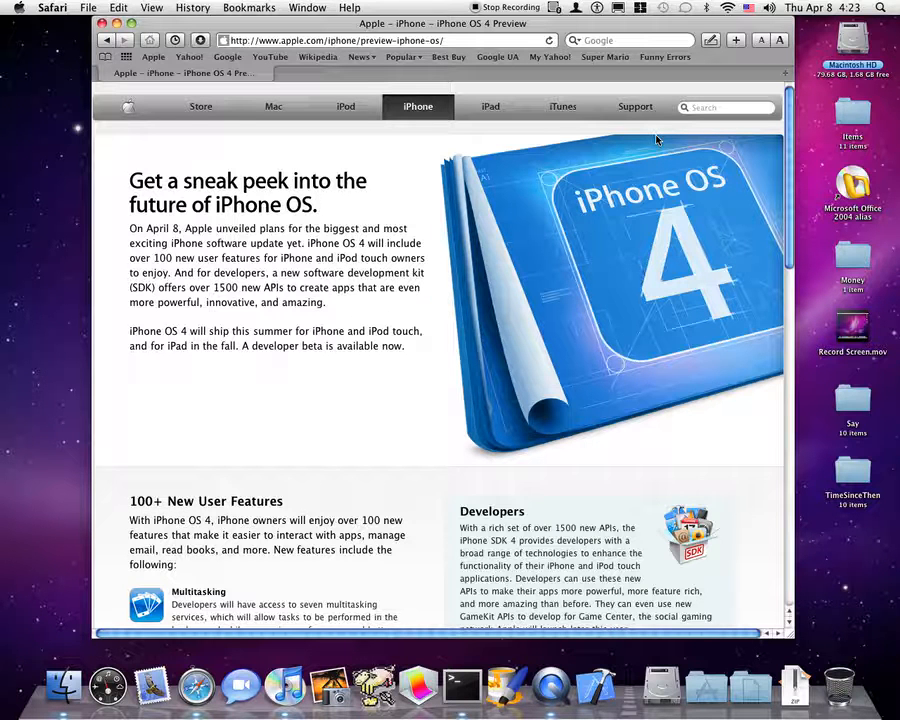
mouse_move(640, 253)
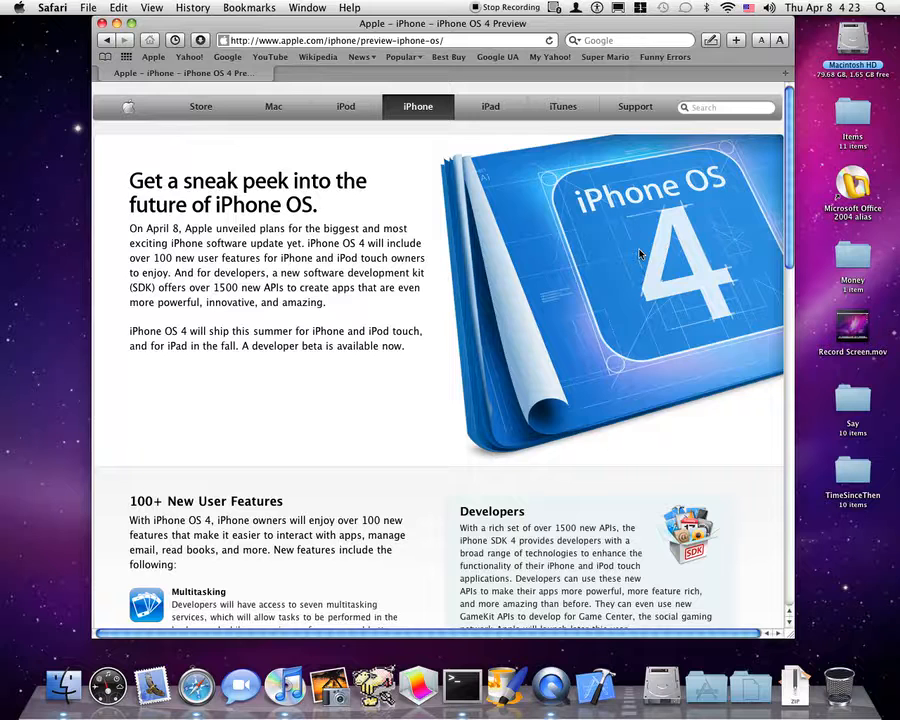
scroll(down, 3)
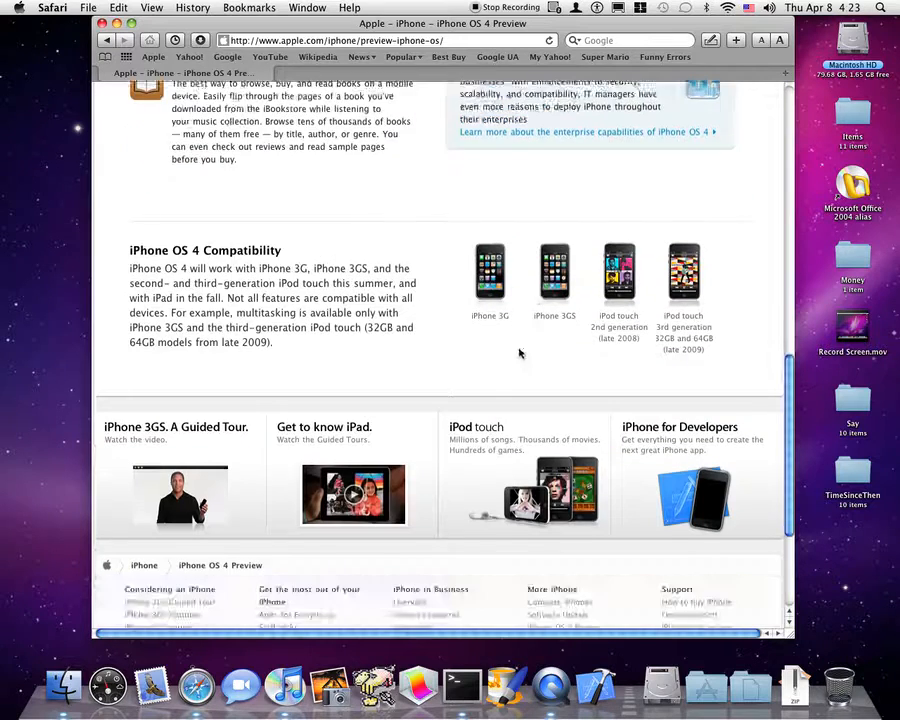
scroll(down, 3)
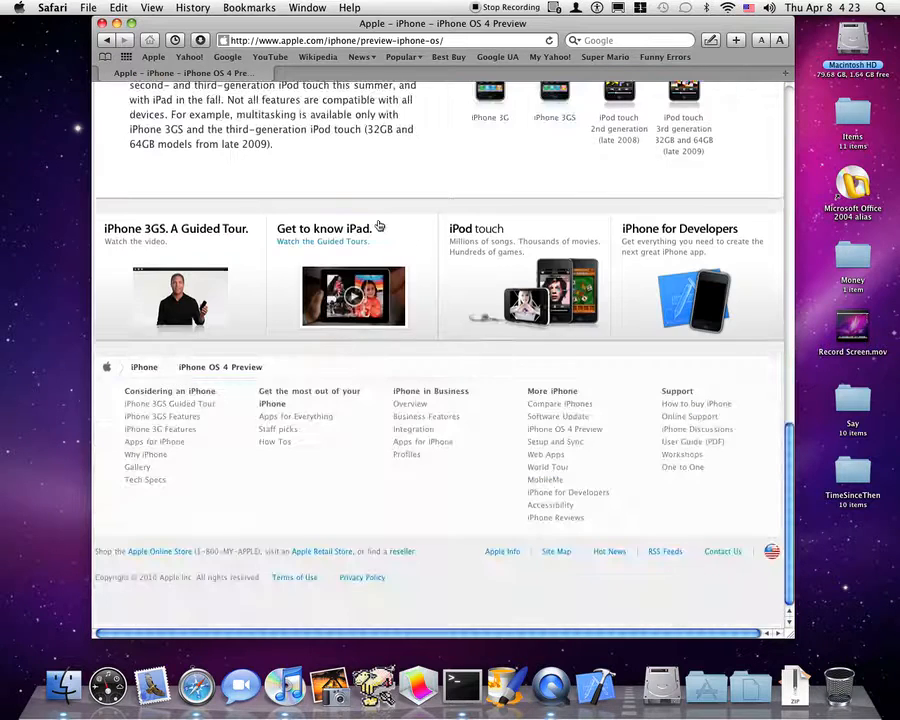